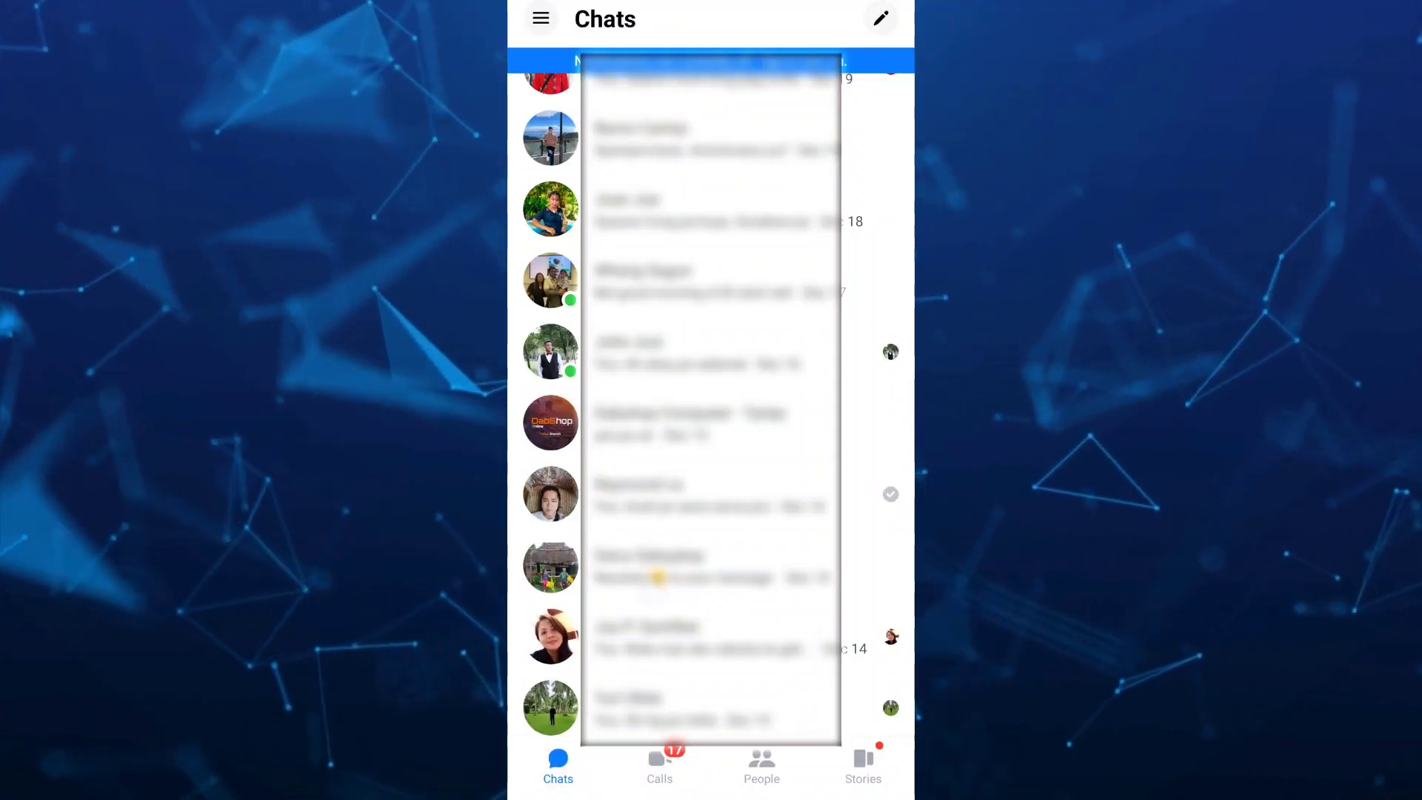
Scroll down through the Chats list before searching Google for "facebook community standards".
scroll("down", 3)
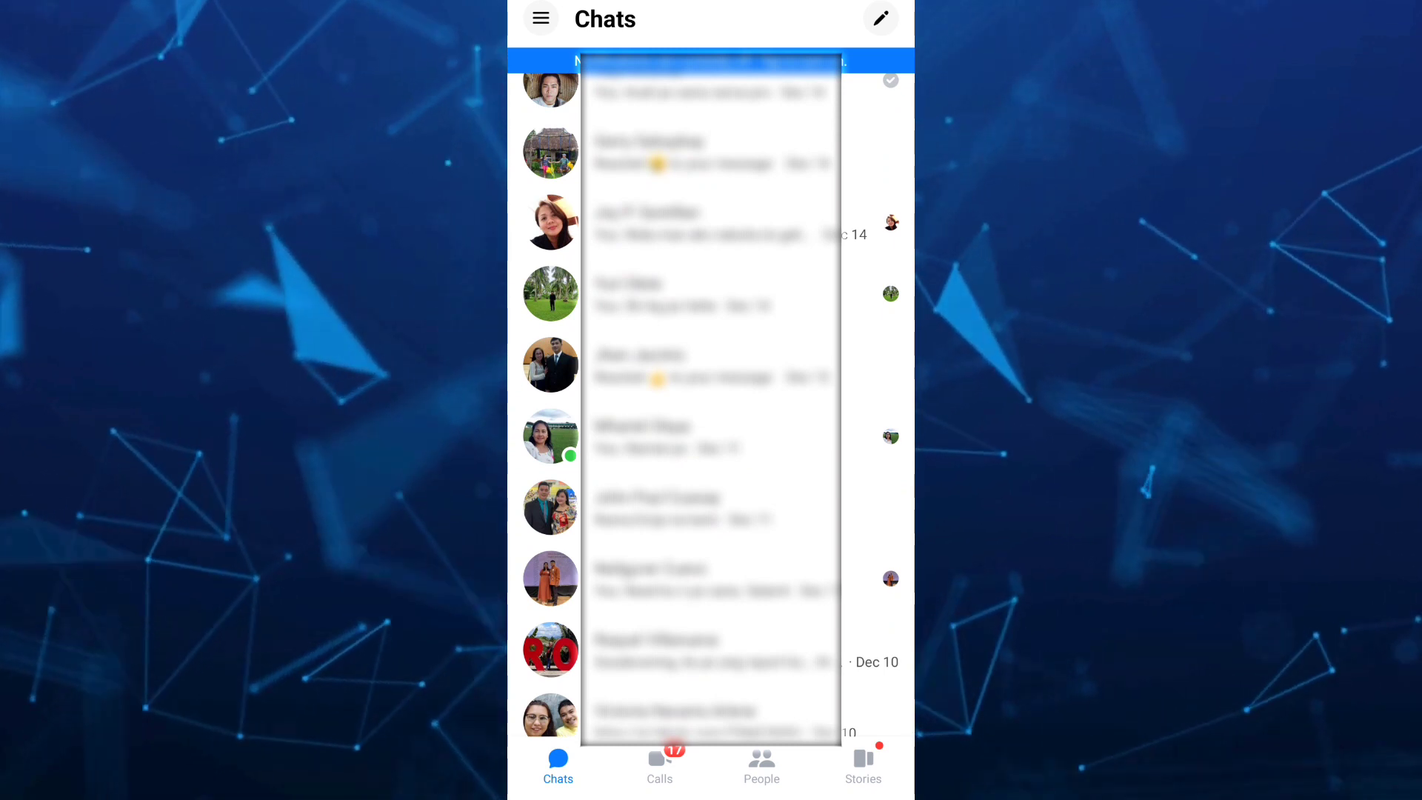
scroll("down", 3)
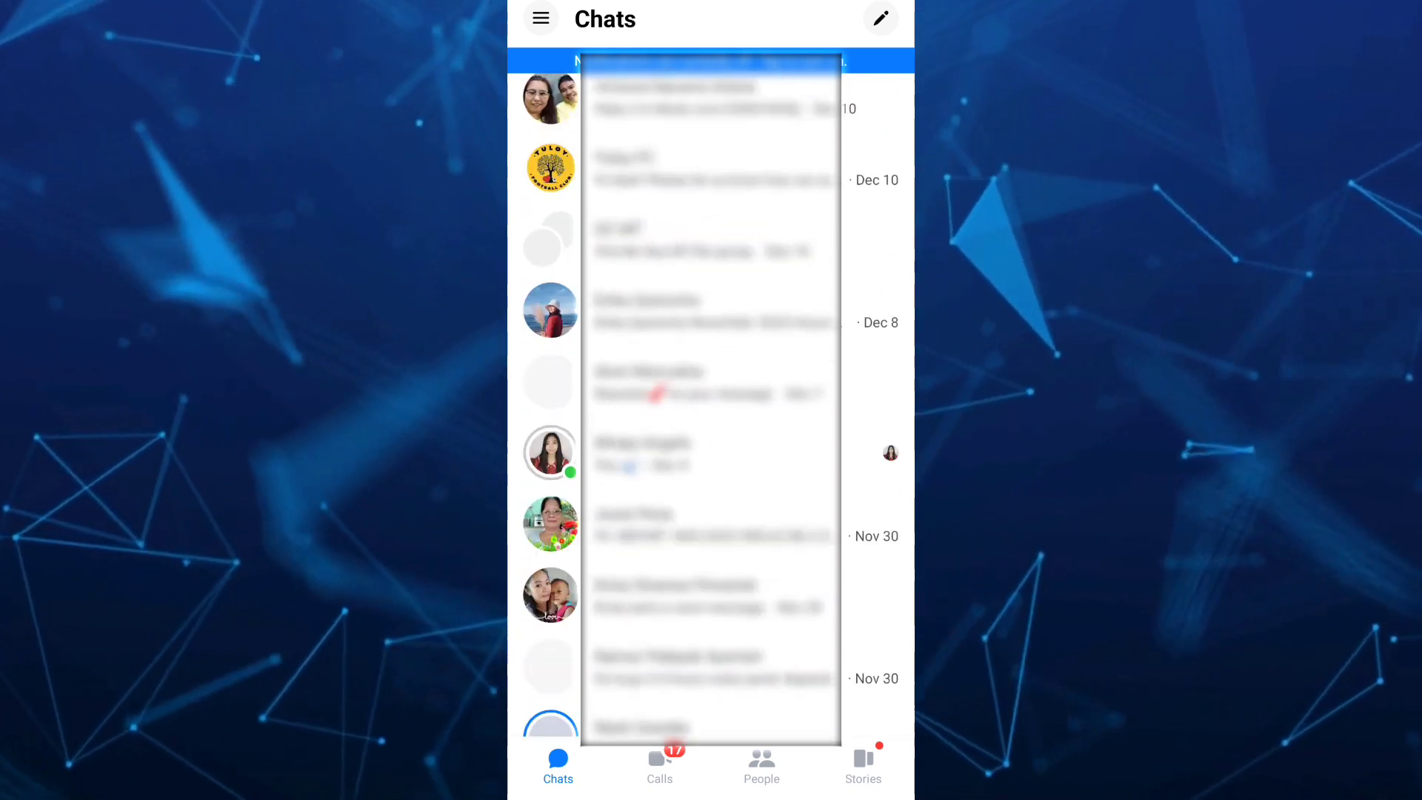
scroll("down", 3)
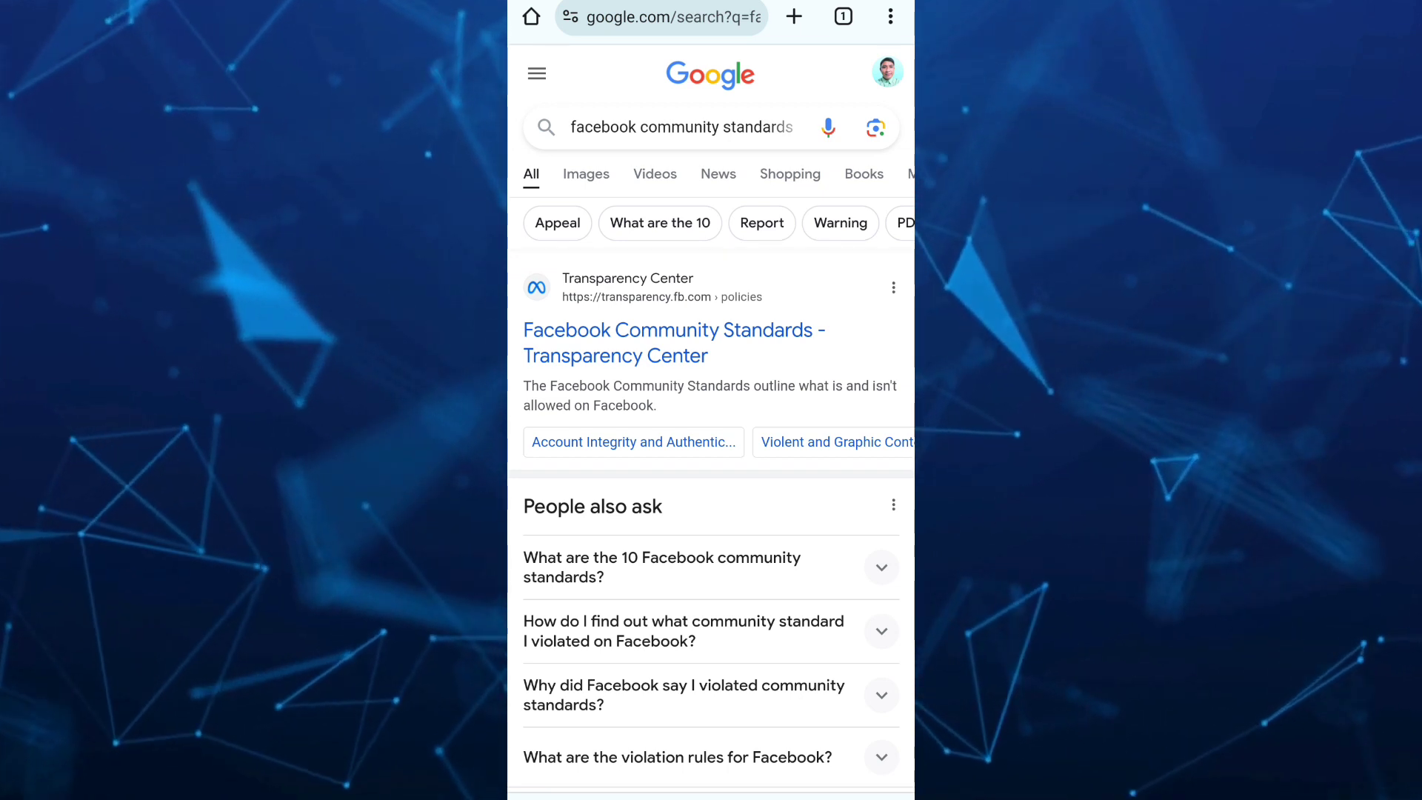
Read the Transparency Center's Community Standards page from the Introduction down to the Authenticity section.
left_click(673, 342)
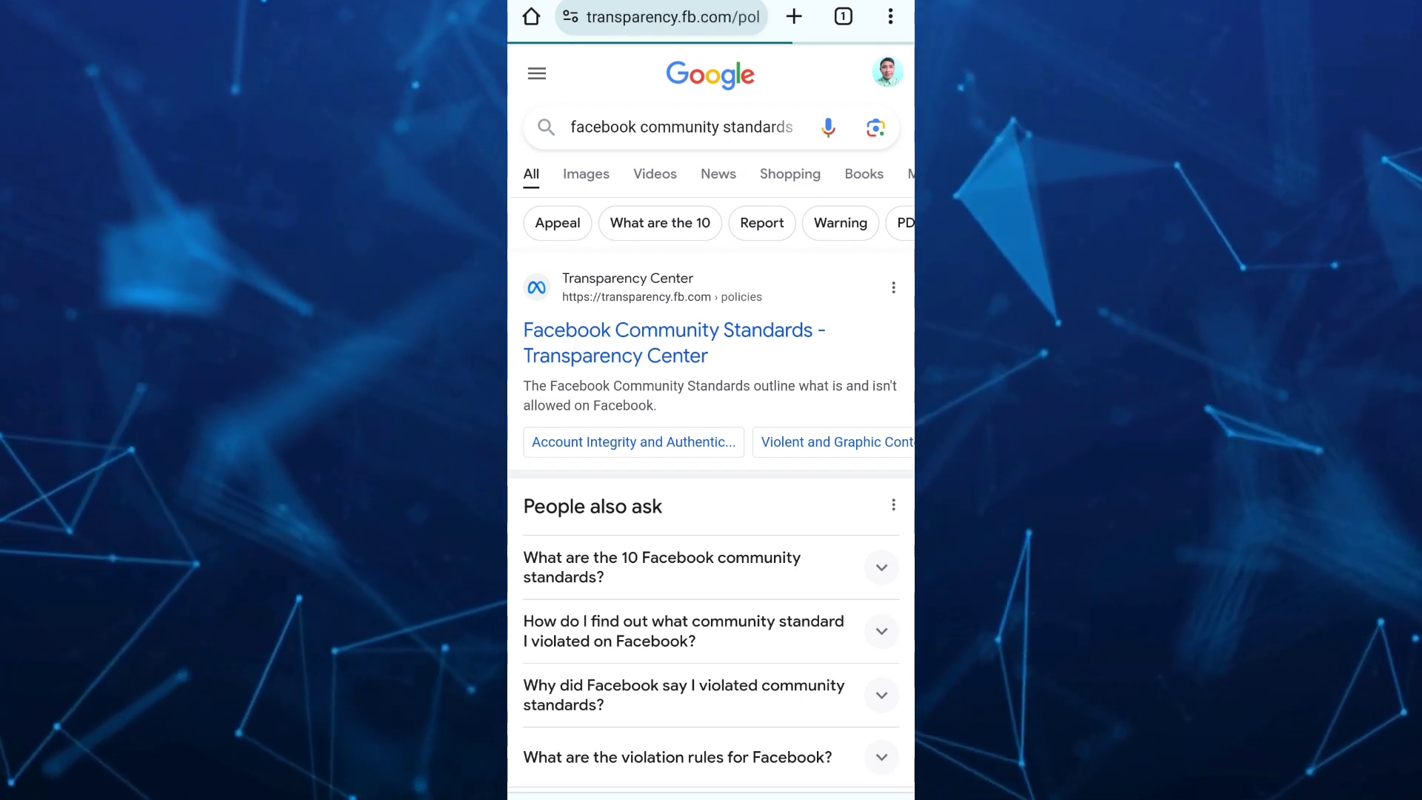
left_click(672, 342)
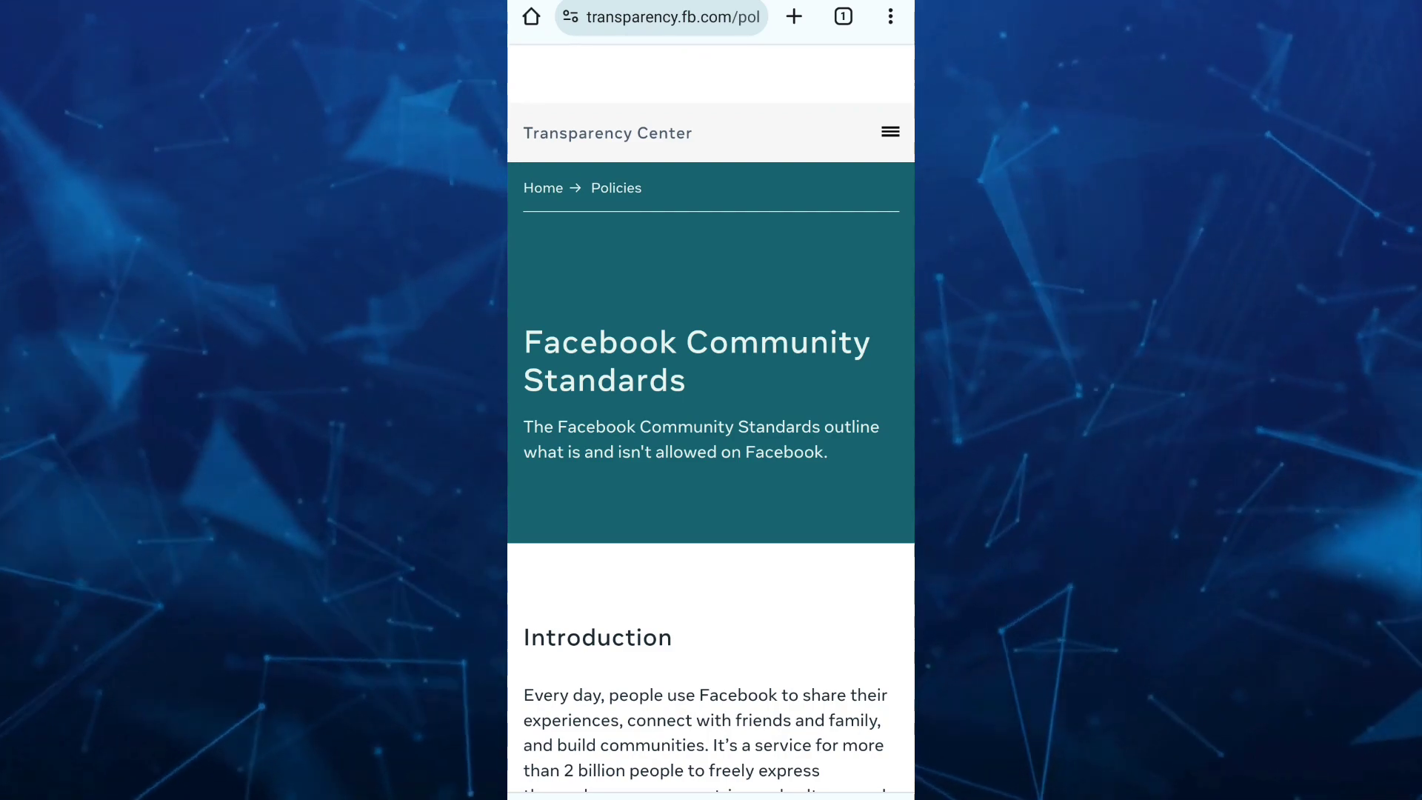
scroll("down", 3)
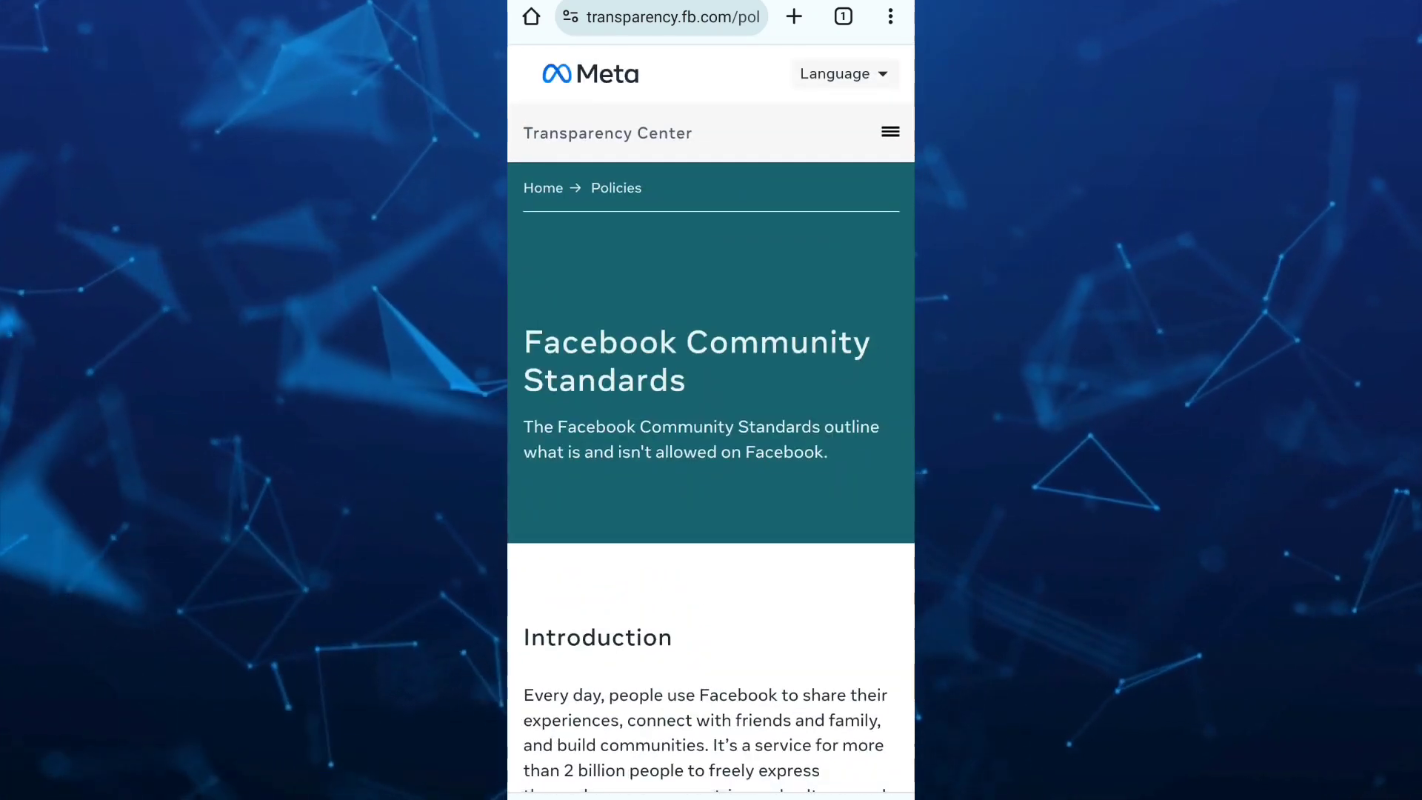
scroll("down", 3)
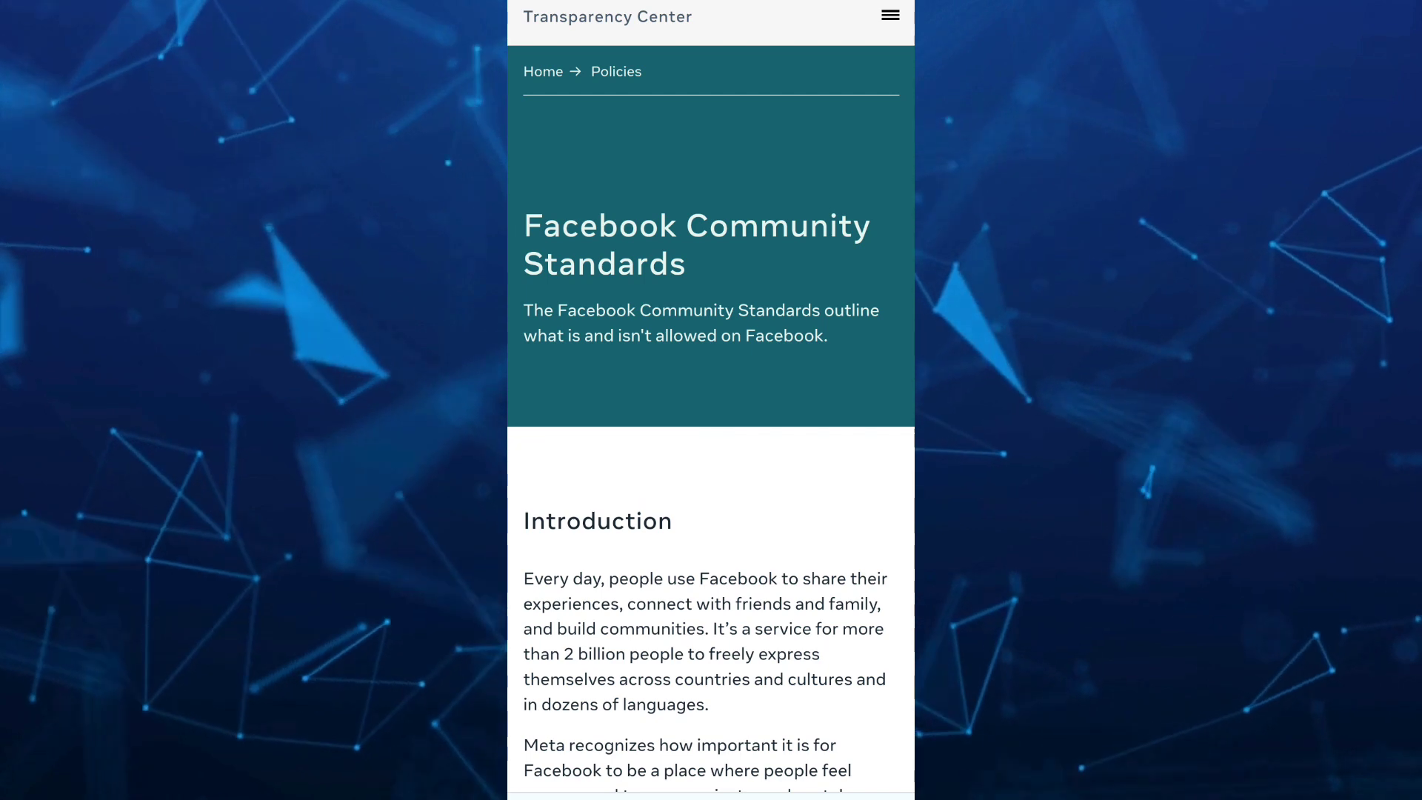
scroll("down", 3)
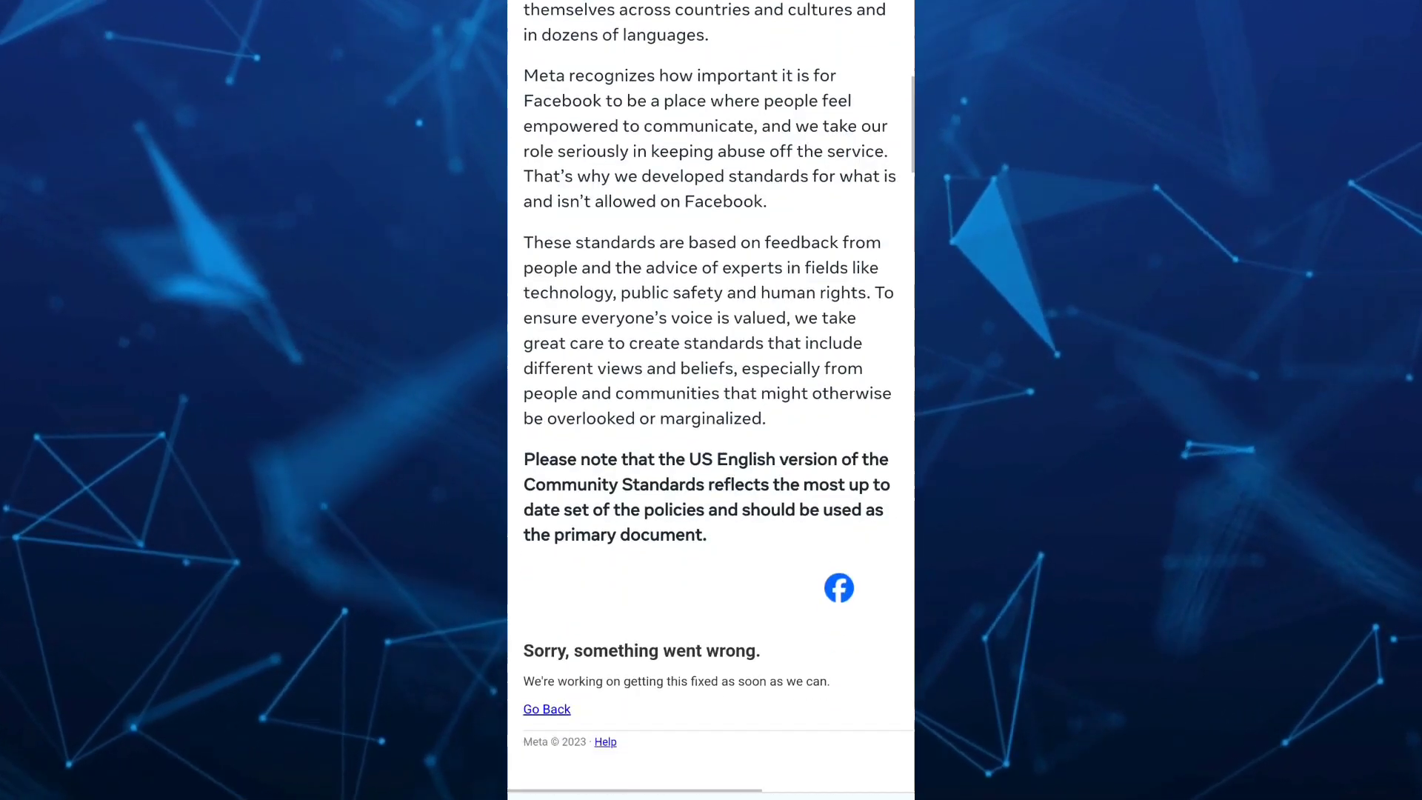
scroll("down", 3)
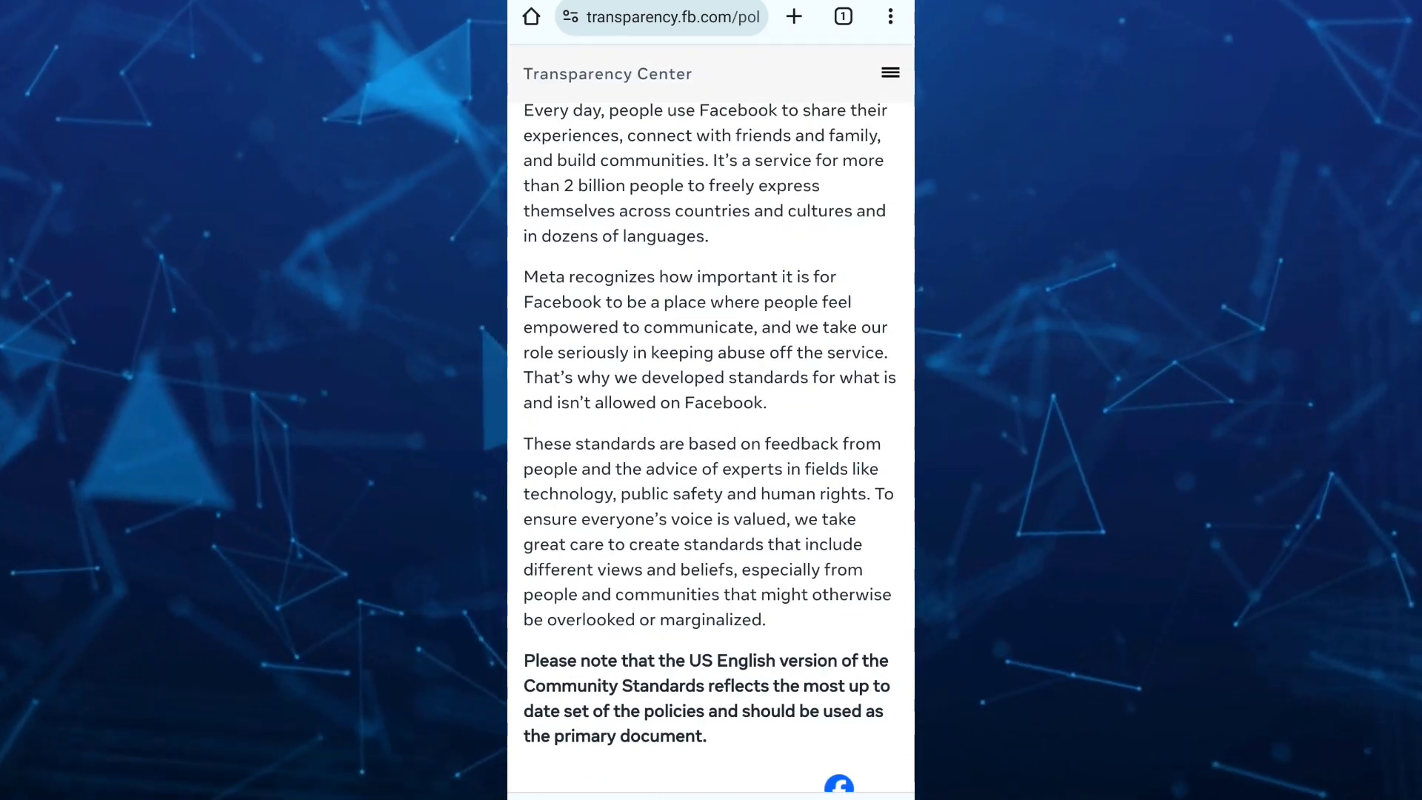
scroll("down", 3)
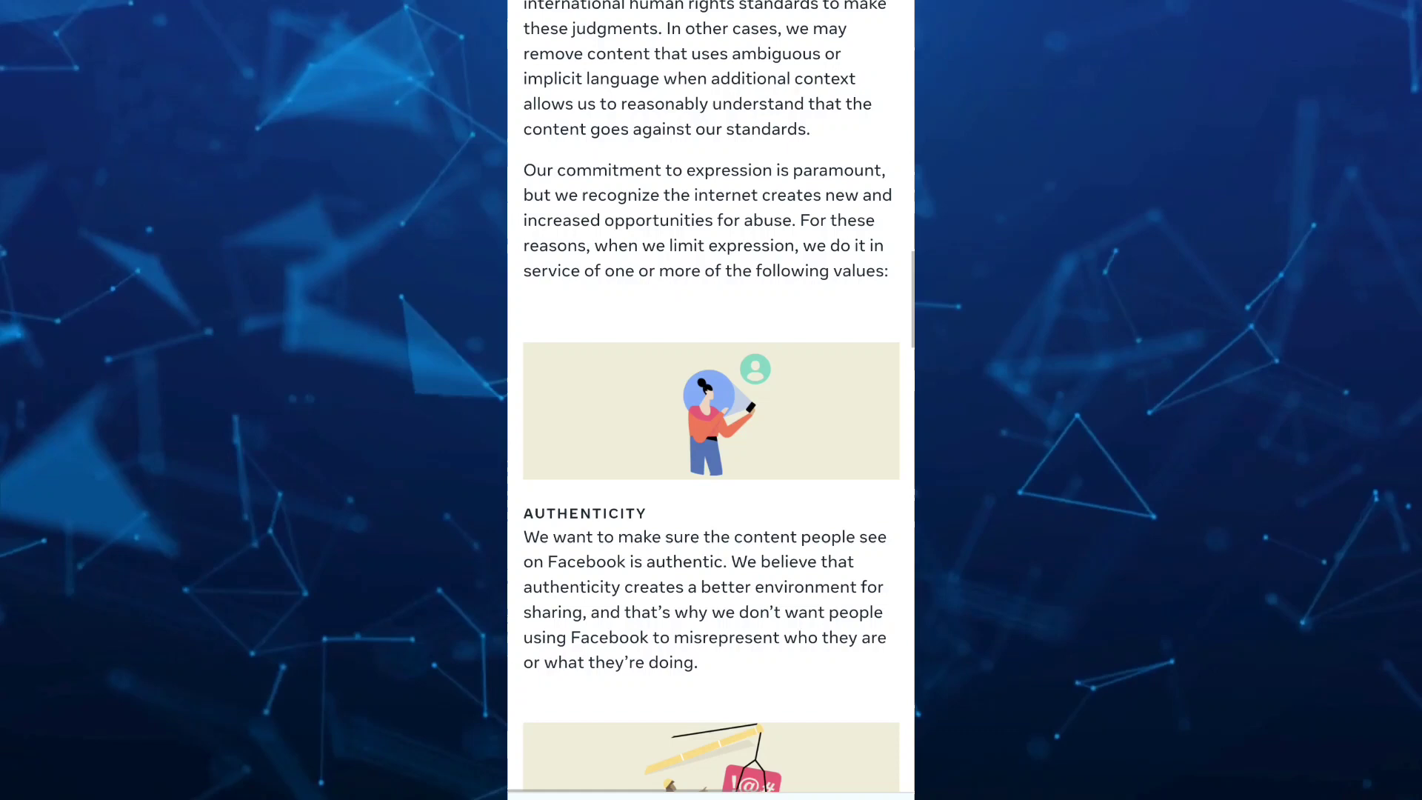
scroll("down", 3)
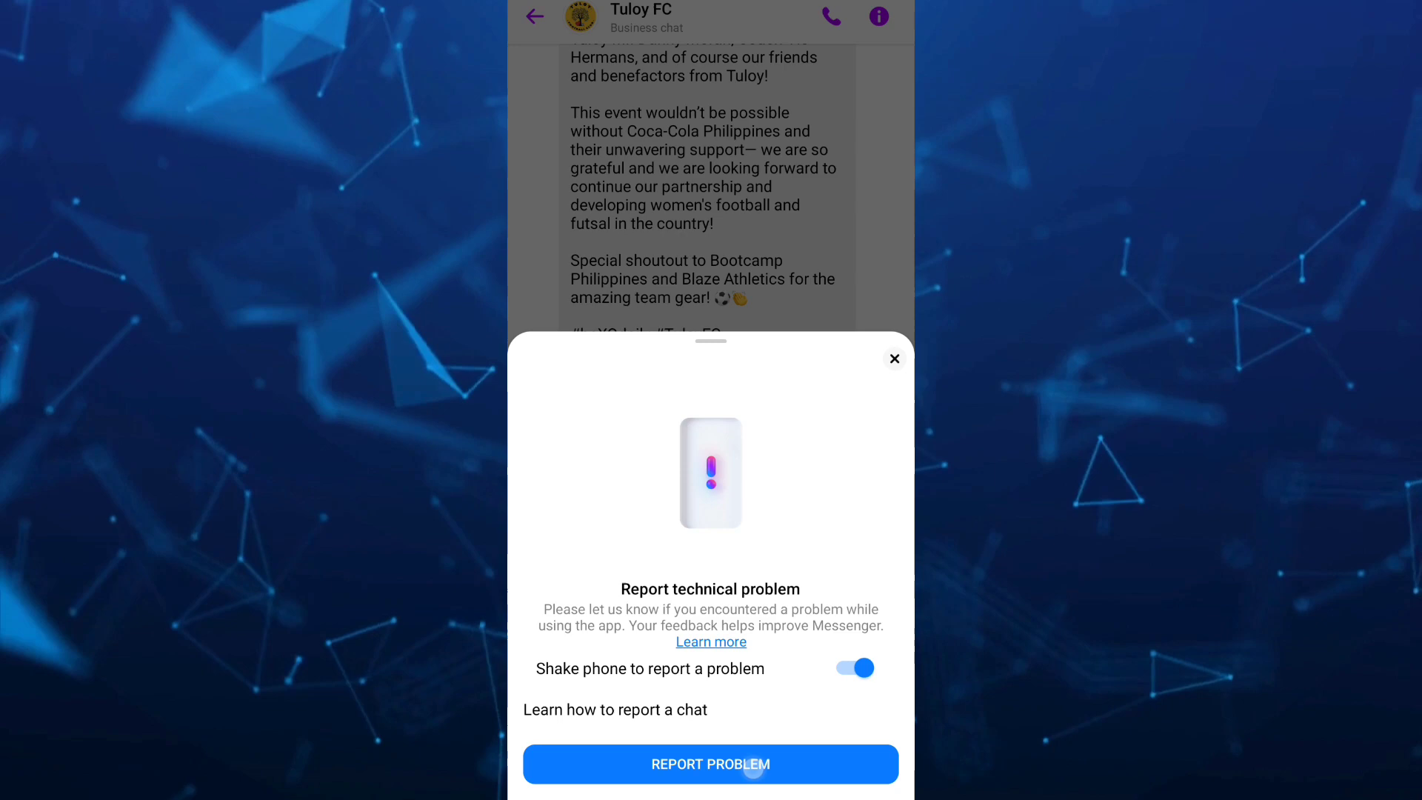
Submit a technical problem report from the business chat with complete logs and diagnostics included.
left_click(710, 765)
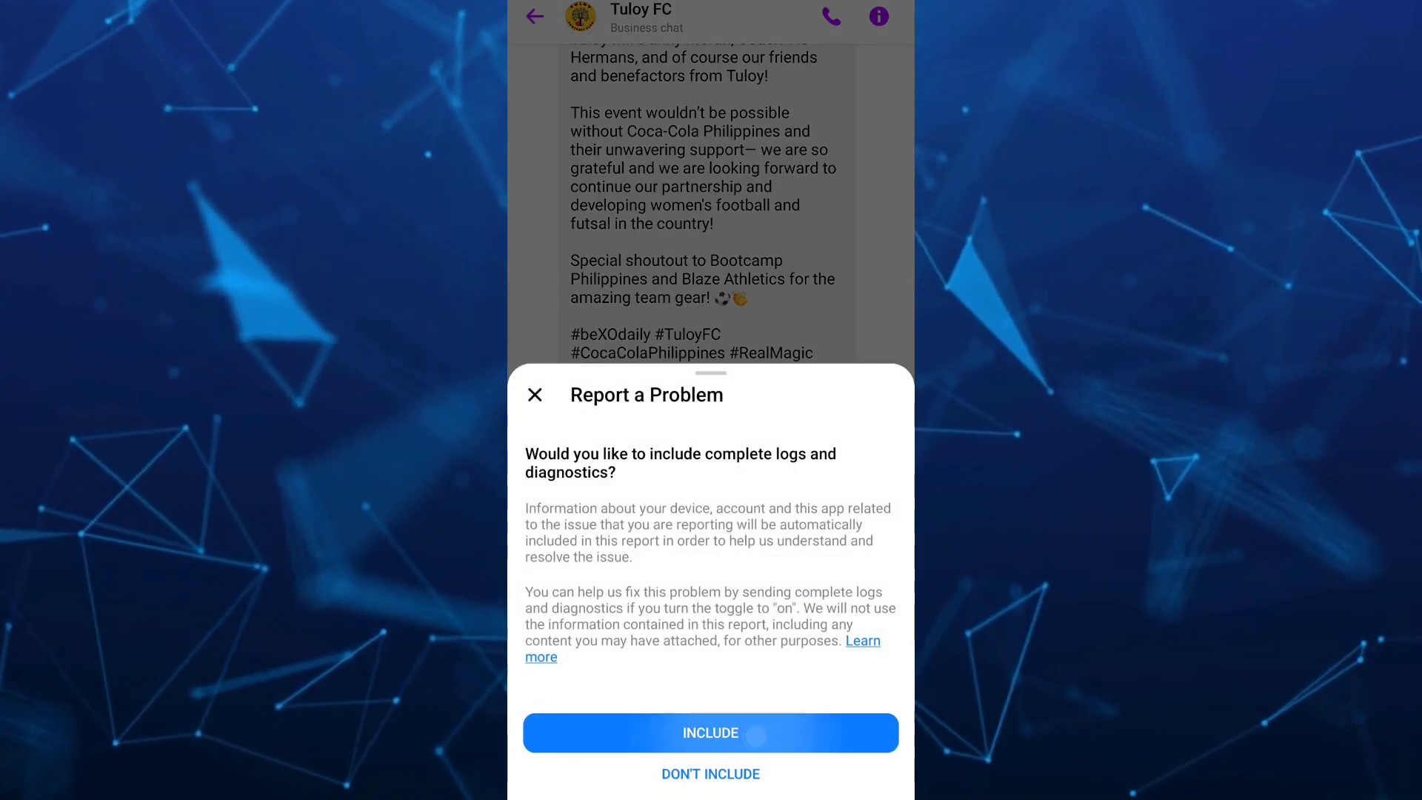
left_click(710, 733)
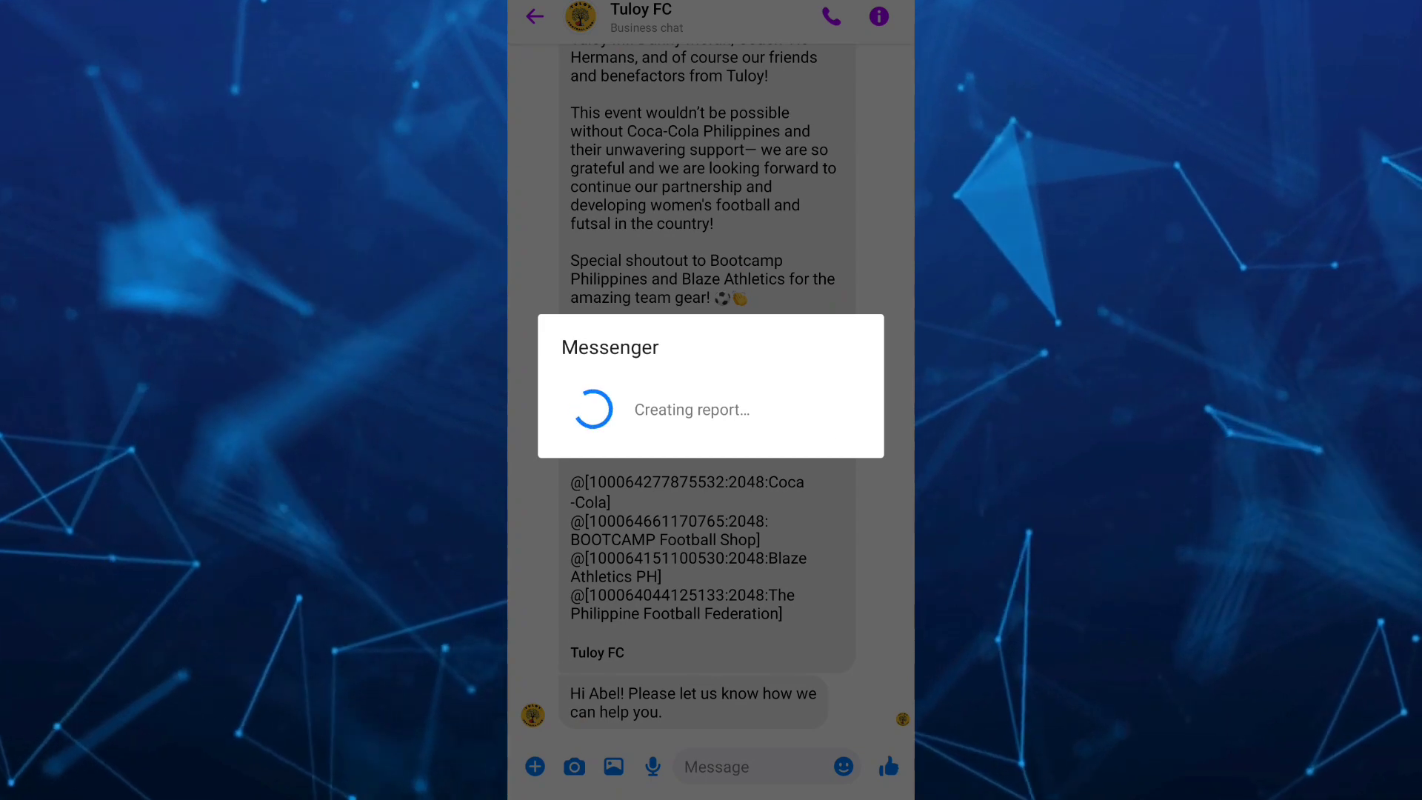